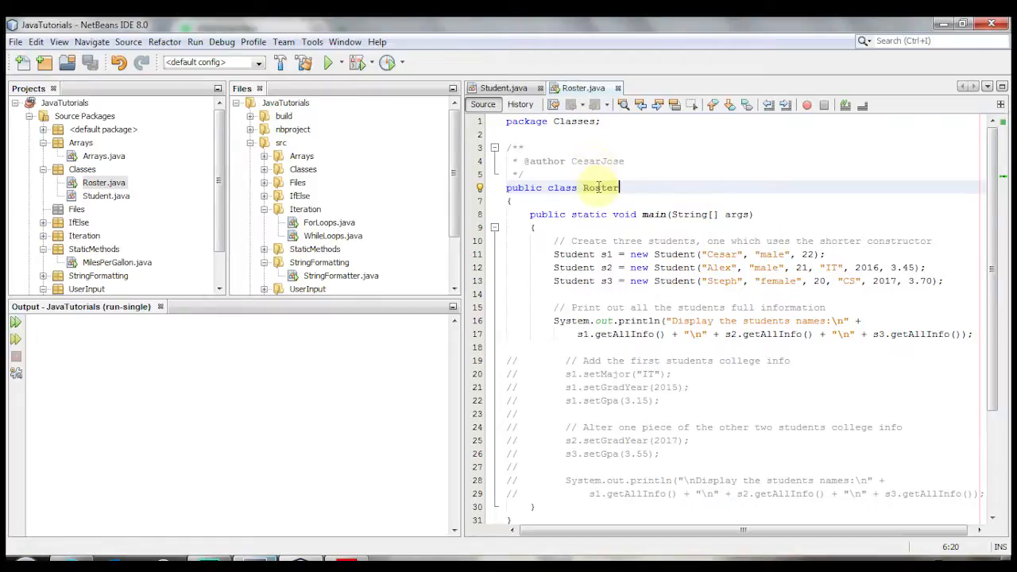
pyautogui.moveTo(596, 241)
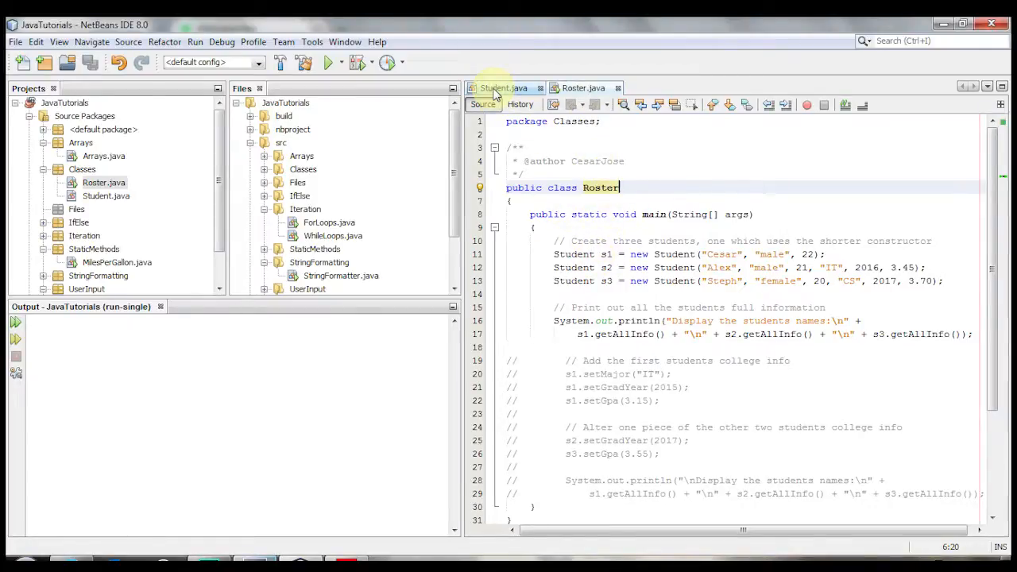
# Switch the editor to the Student.java tab to view the Student class
pyautogui.click(503, 88)
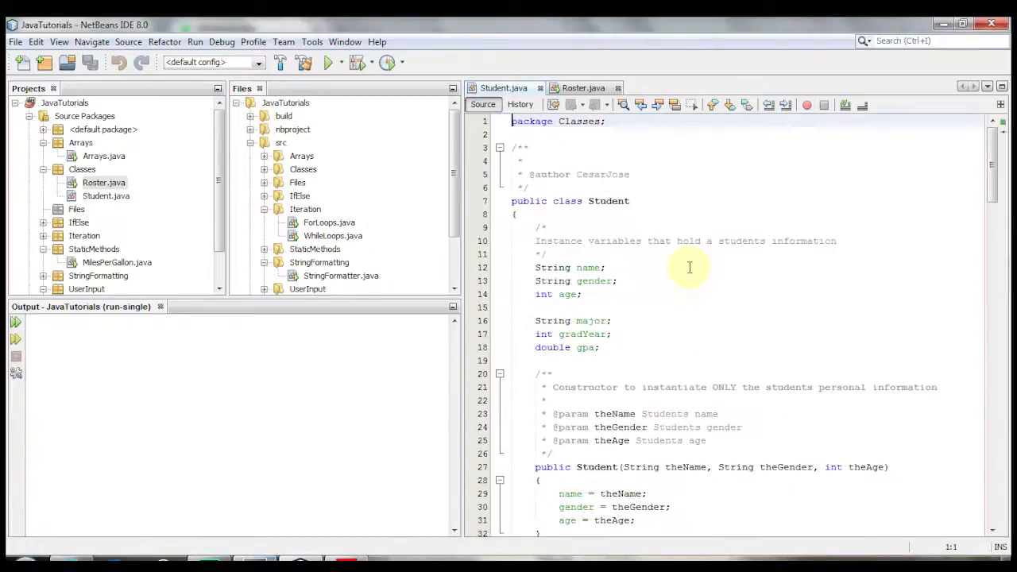
pyautogui.moveTo(651, 291)
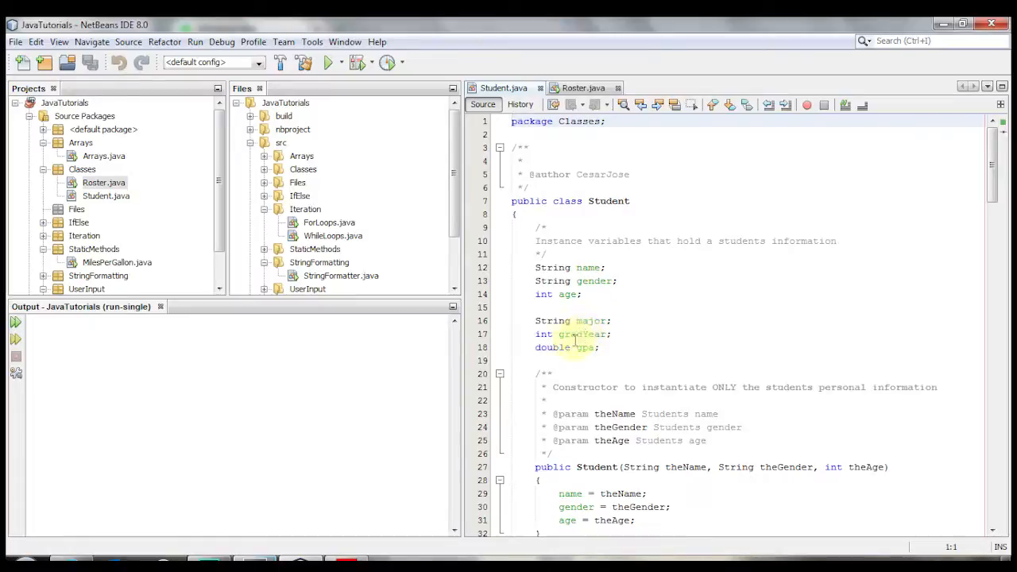
pyautogui.moveTo(536, 267); pyautogui.dragTo(600, 348)
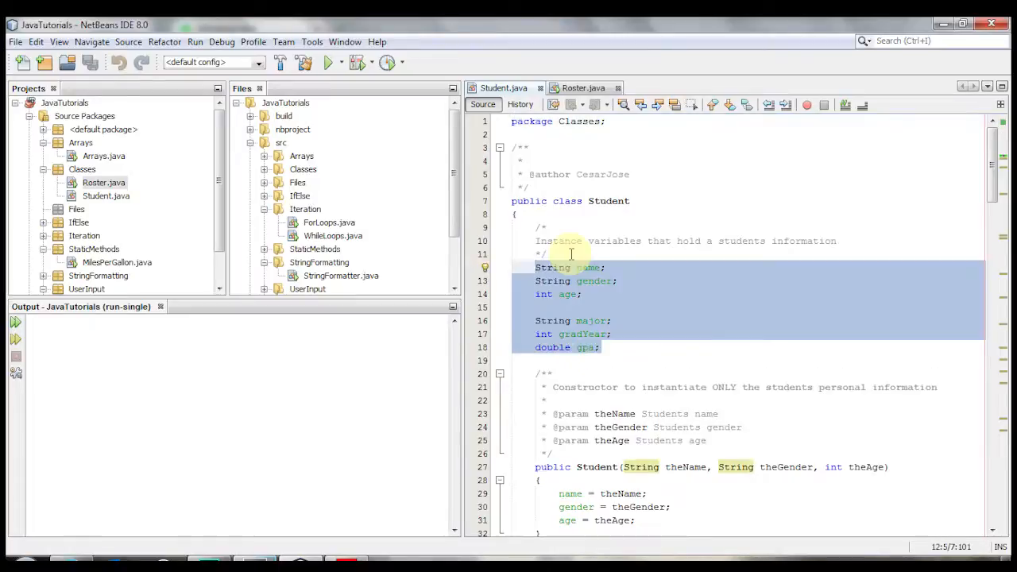
pyautogui.scroll(-3)
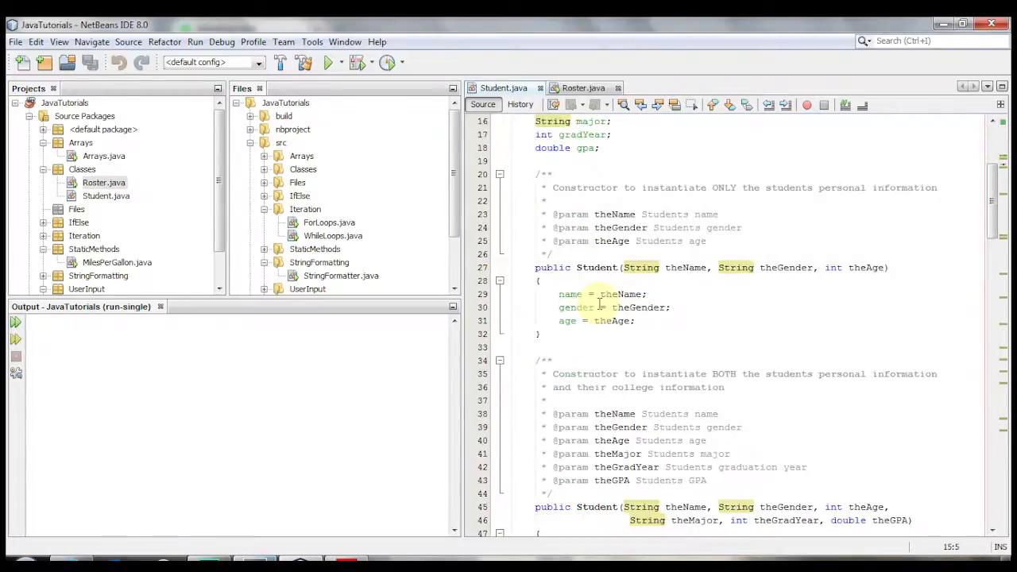
pyautogui.scroll(-3)
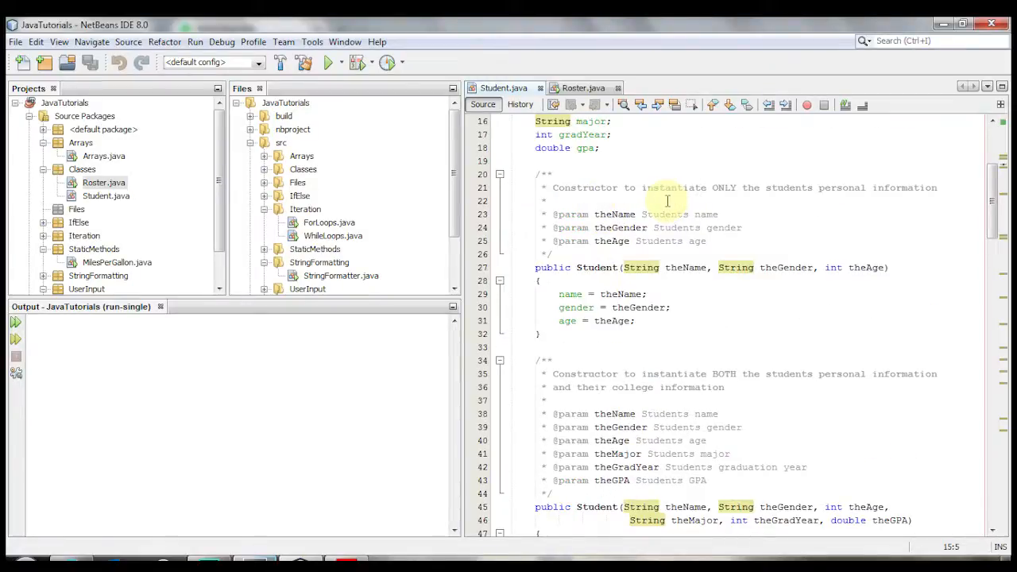
pyautogui.moveTo(641, 268)
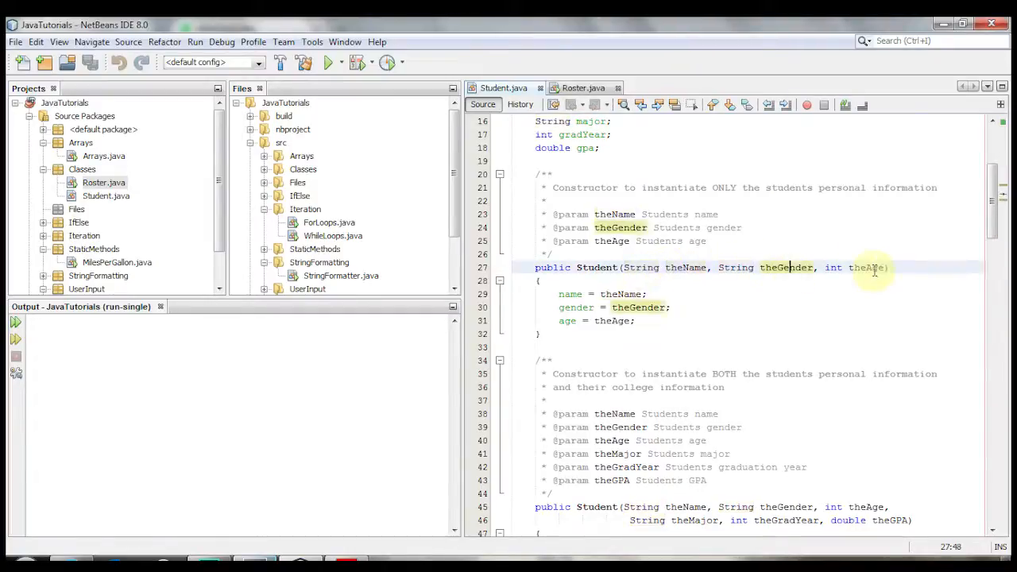
pyautogui.moveTo(556, 294); pyautogui.dragTo(636, 320)
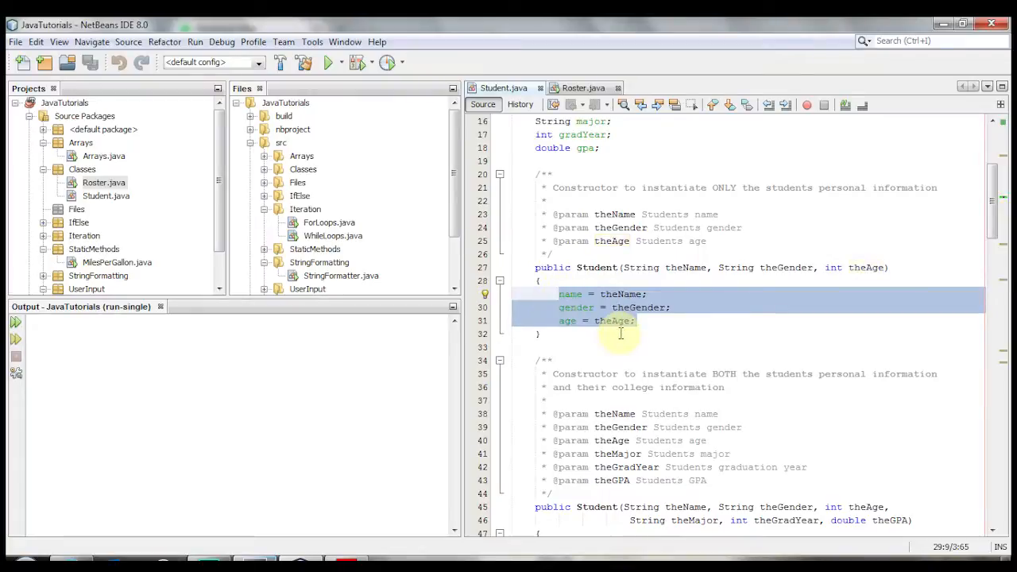
pyautogui.scroll(-3)
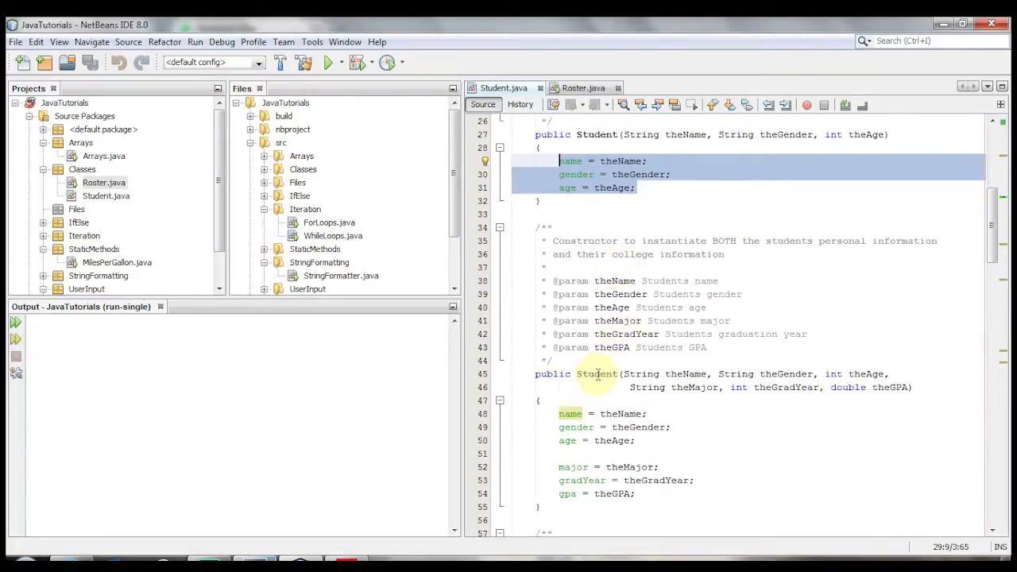
pyautogui.click(596, 373)
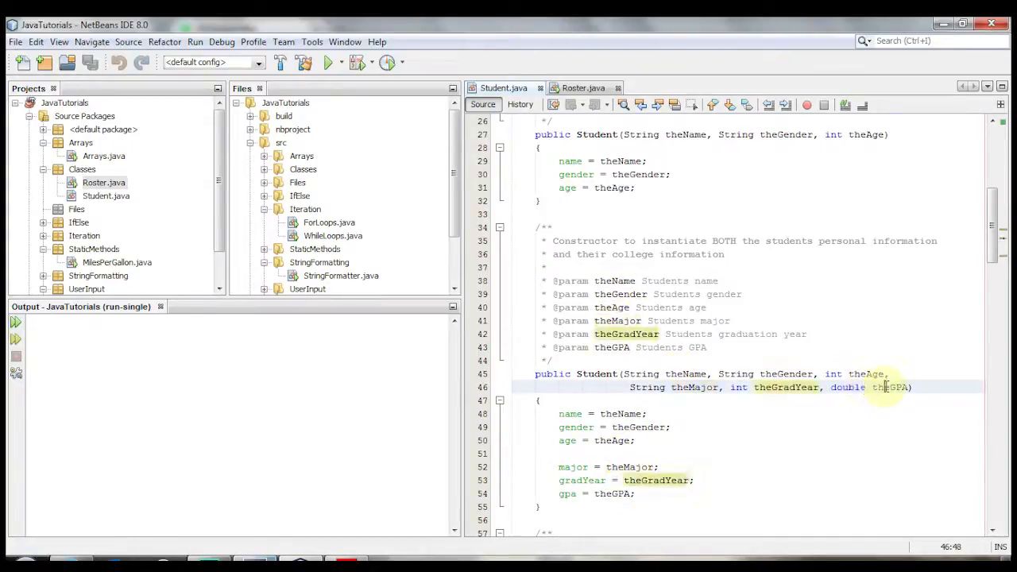
pyautogui.moveTo(559, 466); pyautogui.dragTo(634, 493)
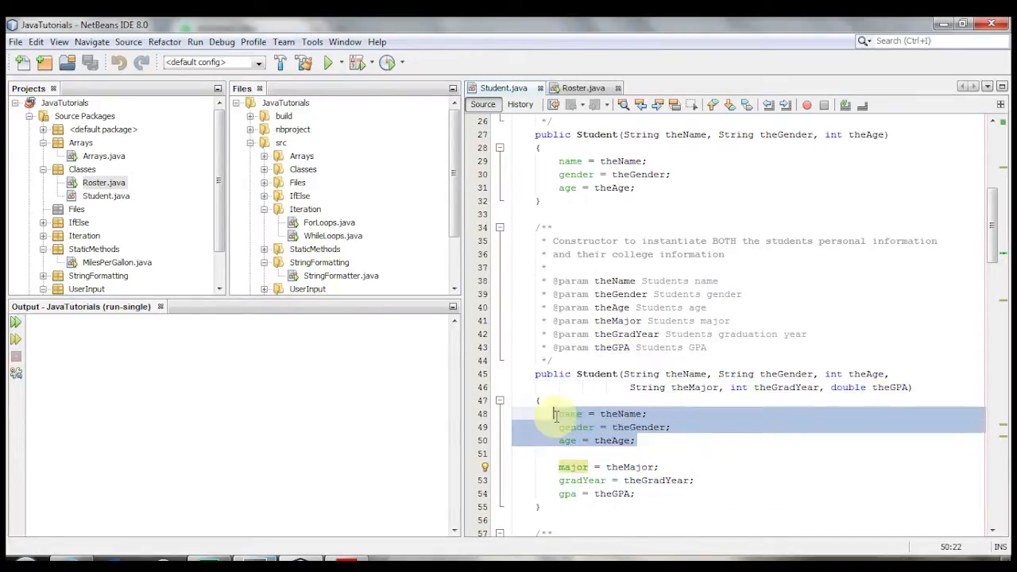
pyautogui.scroll(-3)
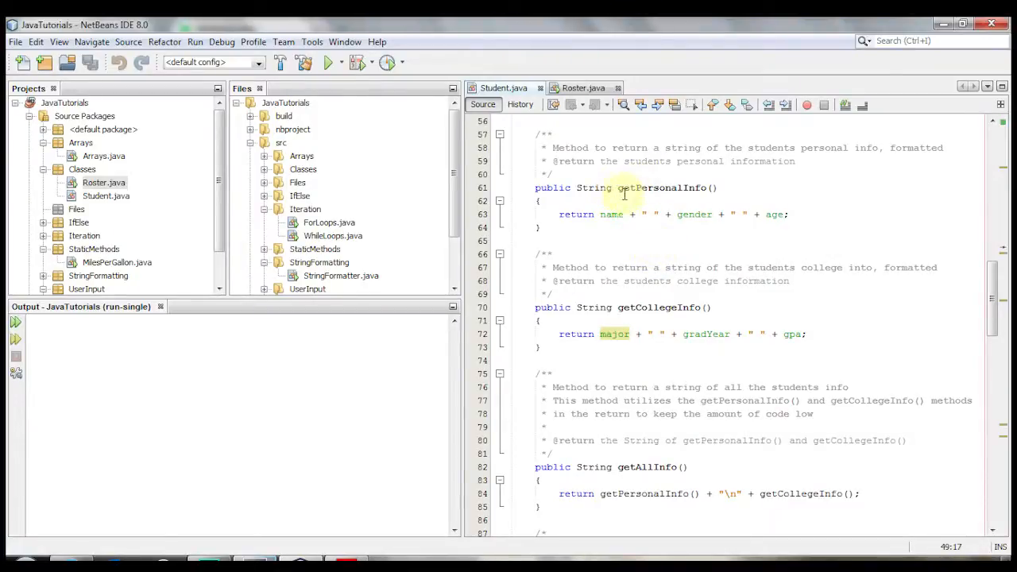
pyautogui.click(727, 215)
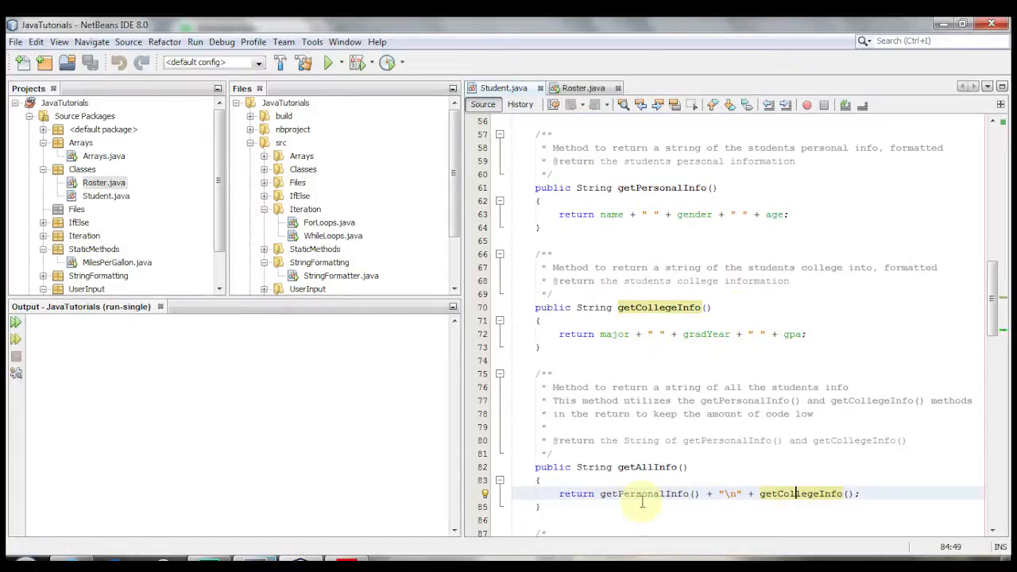
pyautogui.scroll(-3)
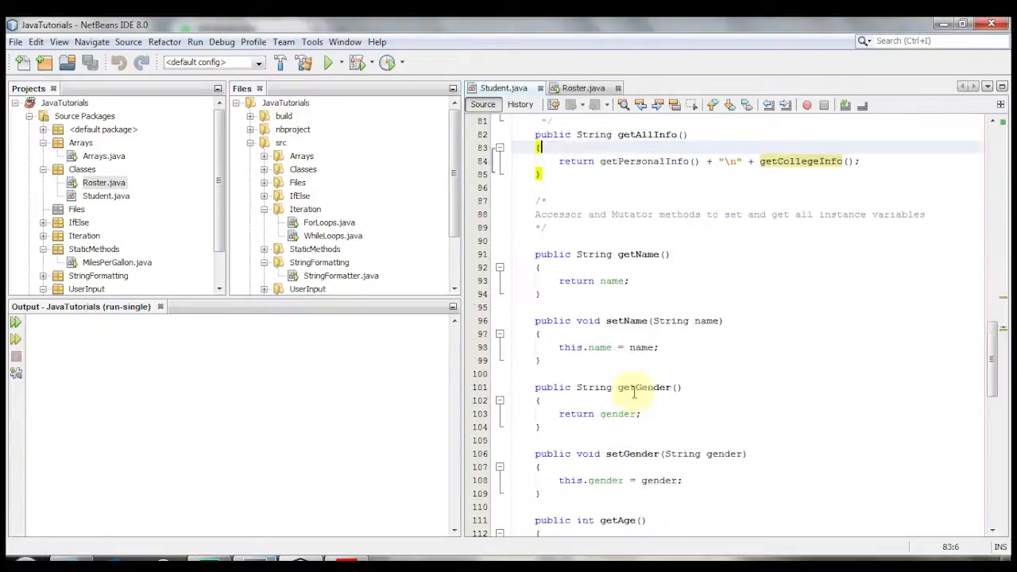
pyautogui.scroll(-3)
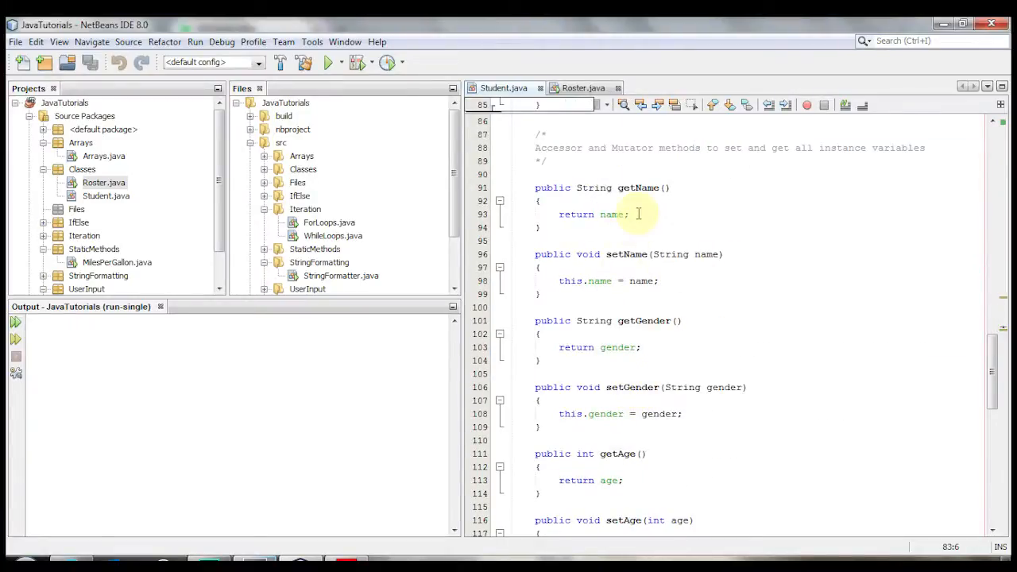
pyautogui.moveTo(632, 266)
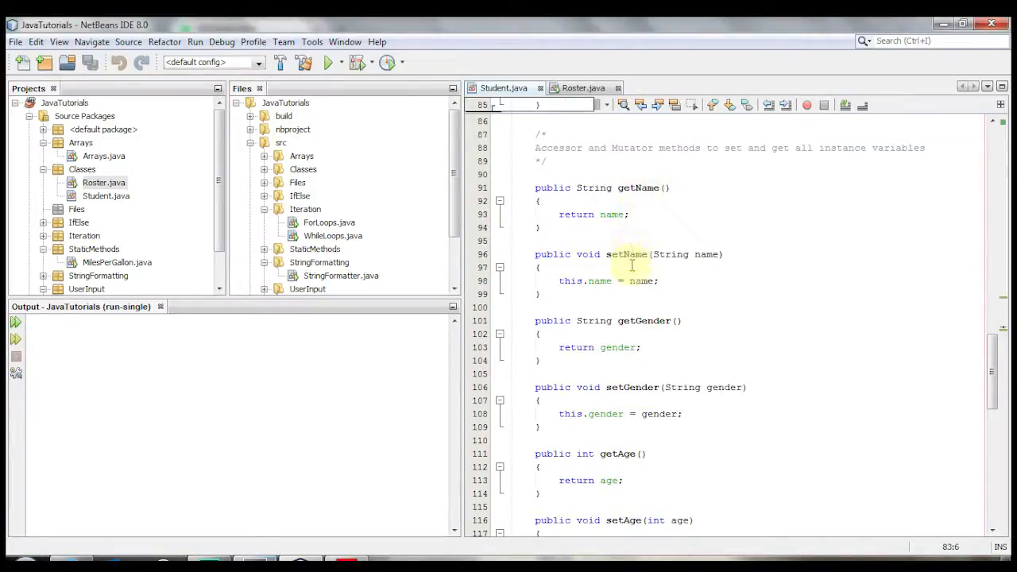
pyautogui.scroll(-3)
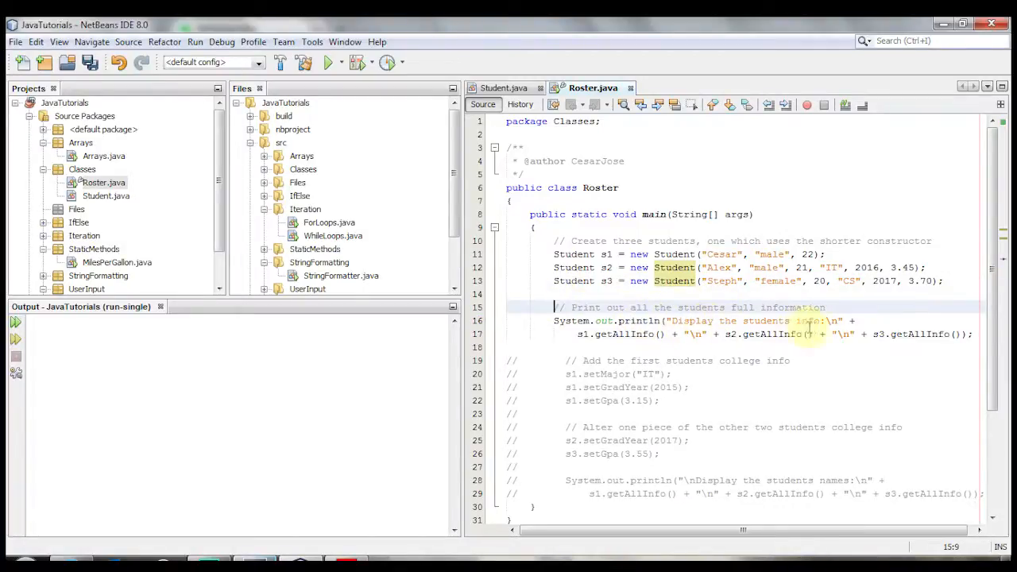
pyautogui.moveTo(597, 334)
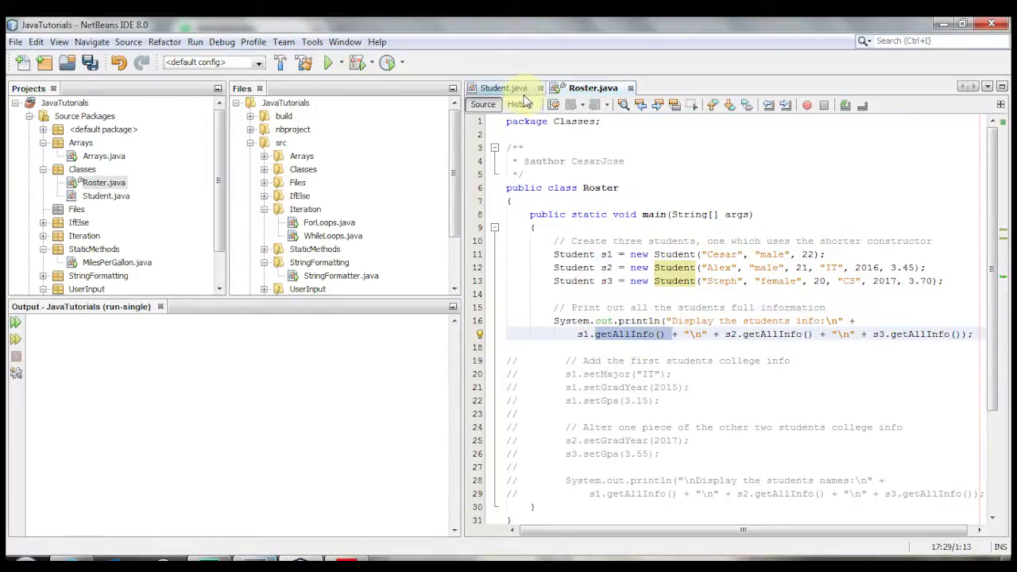
# Scroll Roster.java and save it to check the 'Display the students info' listing
pyautogui.scroll(-3)
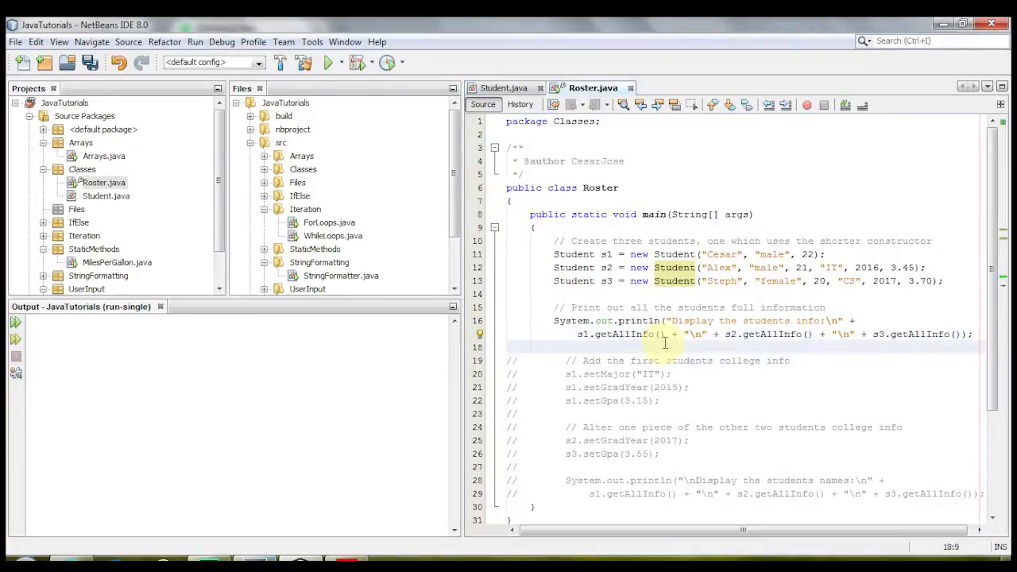
pyautogui.press('Ctrl+s')
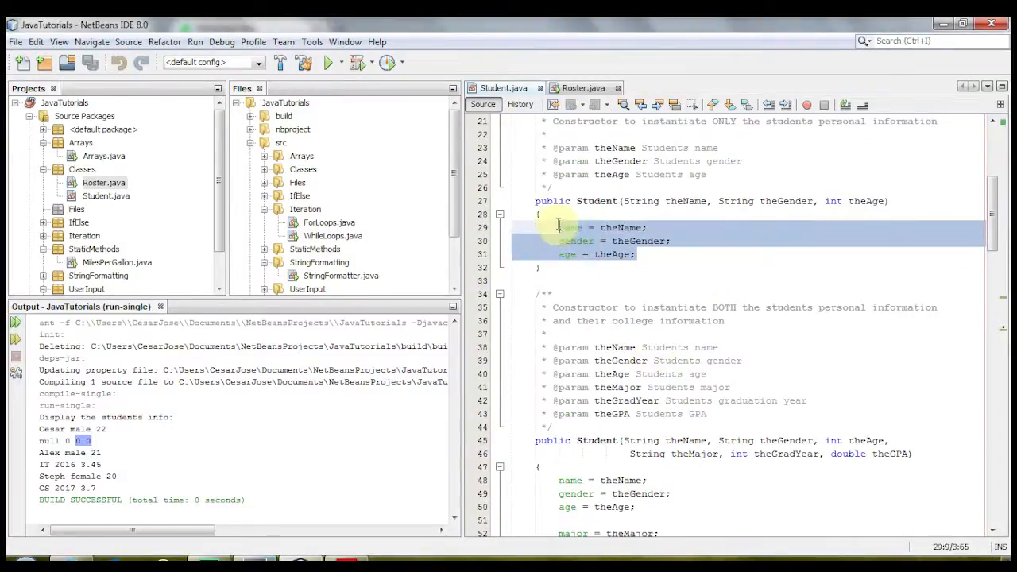
# Review the run output, then return to Roster.java to uncomment Cesar's major, year and GPA setters
pyautogui.scroll(-3)
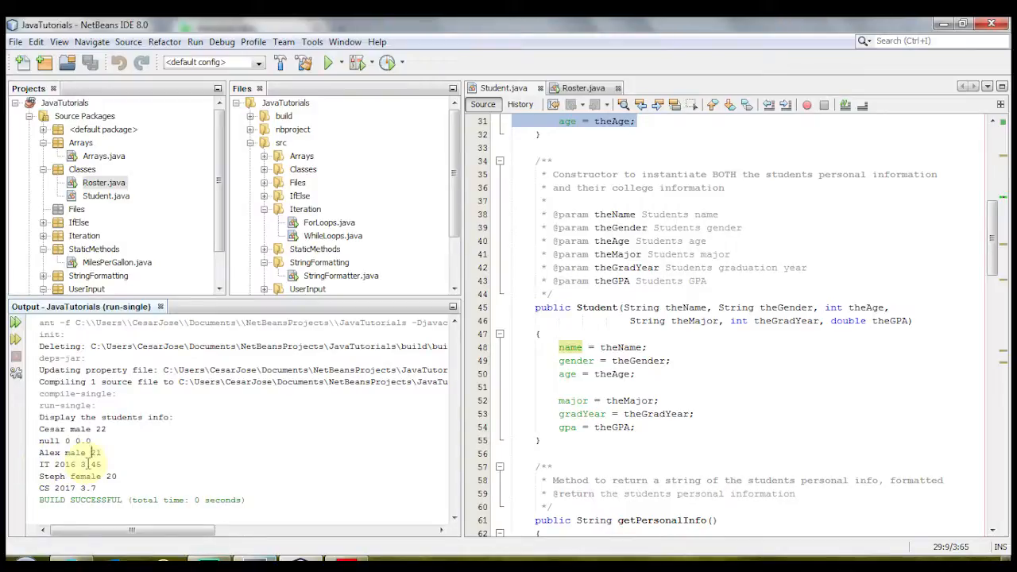
pyautogui.click(564, 307)
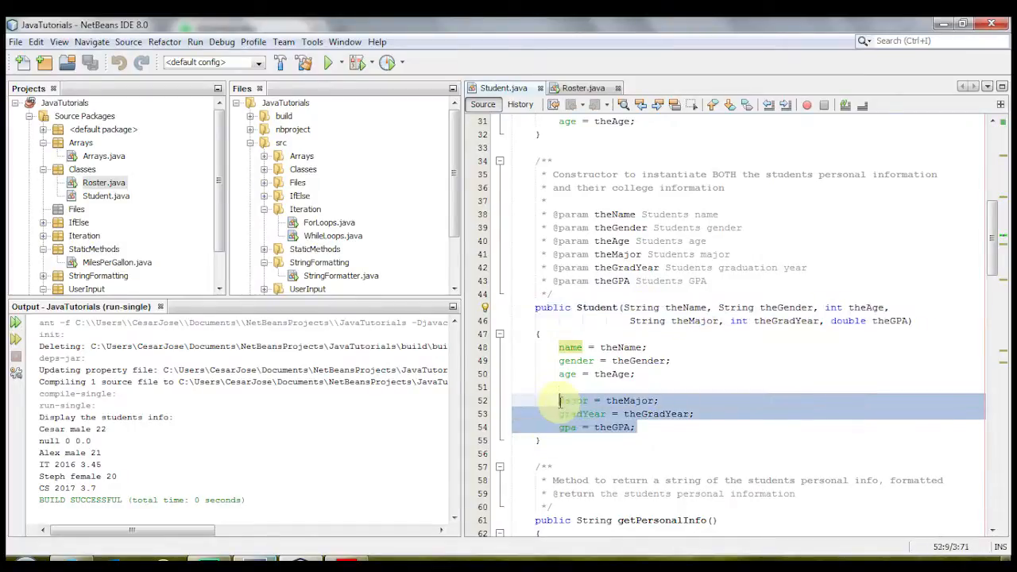
pyautogui.click(583, 88)
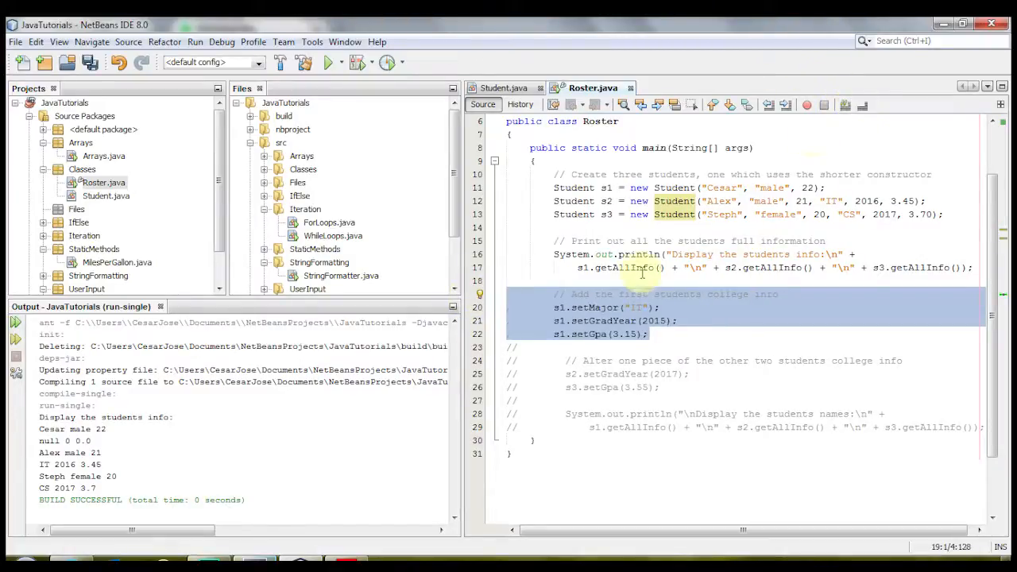
# Retype s1.setMajor("IT") with code completion in Roster.java
pyautogui.click(675, 308)
pyautogui.write('s1.')
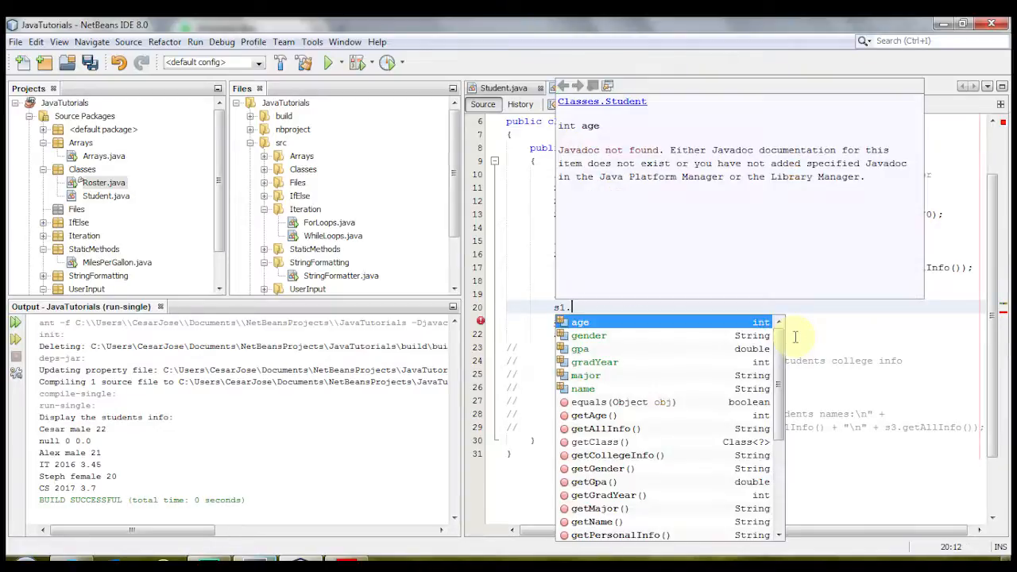
pyautogui.write('setMajor("");')
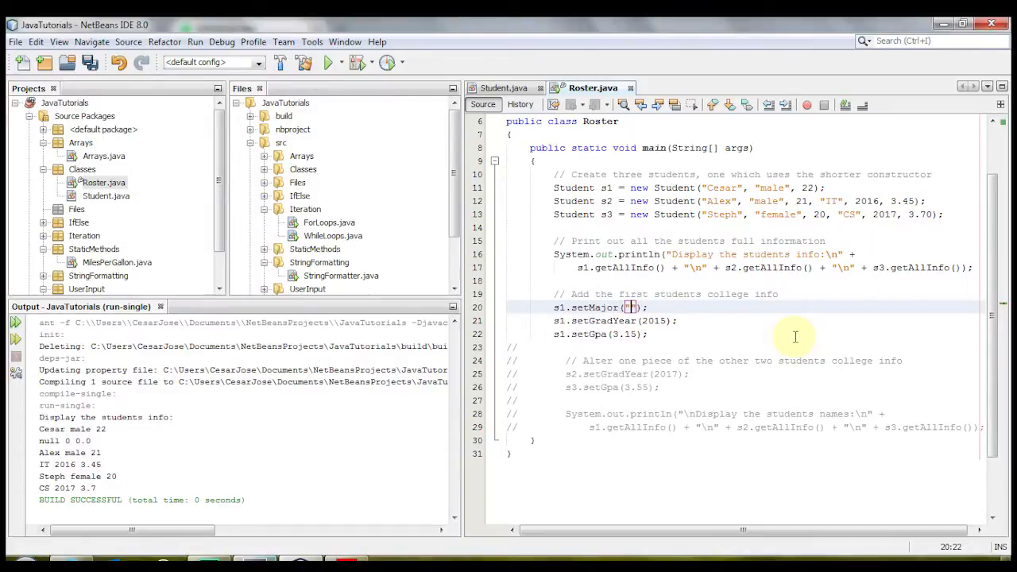
pyautogui.write('IT')
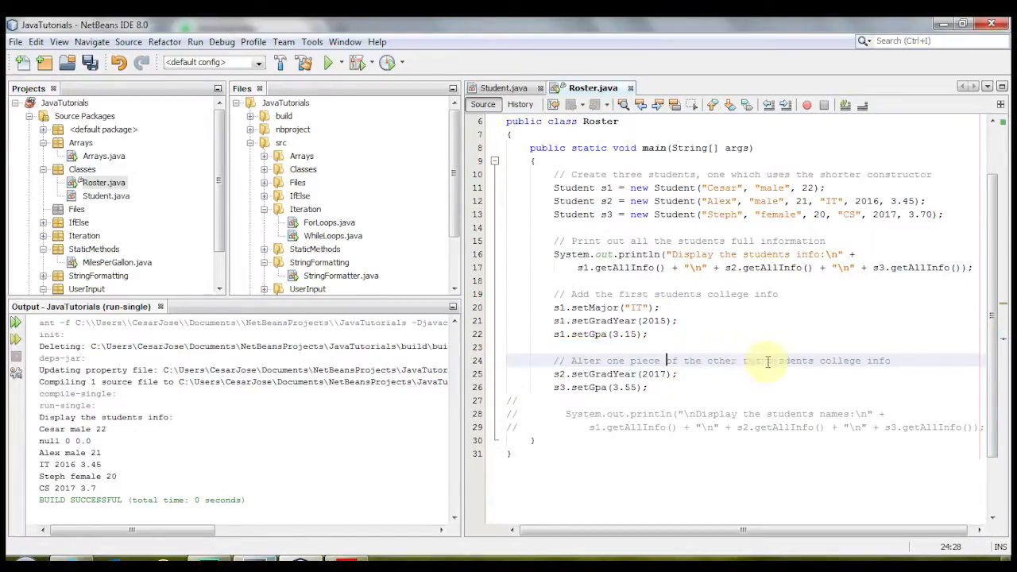
pyautogui.moveTo(860, 362)
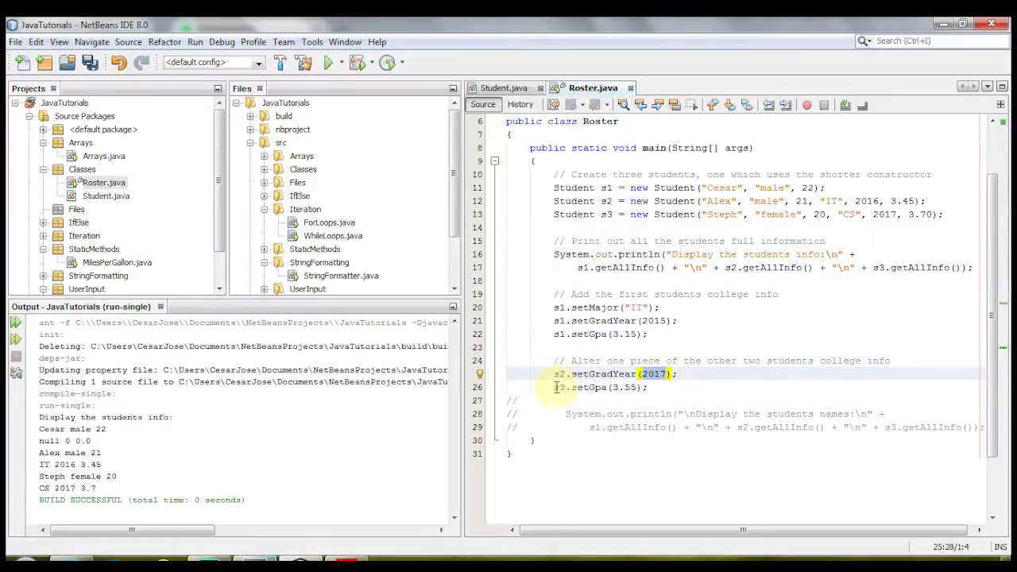
# Note s2's graduation year 2017 and uncomment the final println listing all students
pyautogui.click(637, 387)
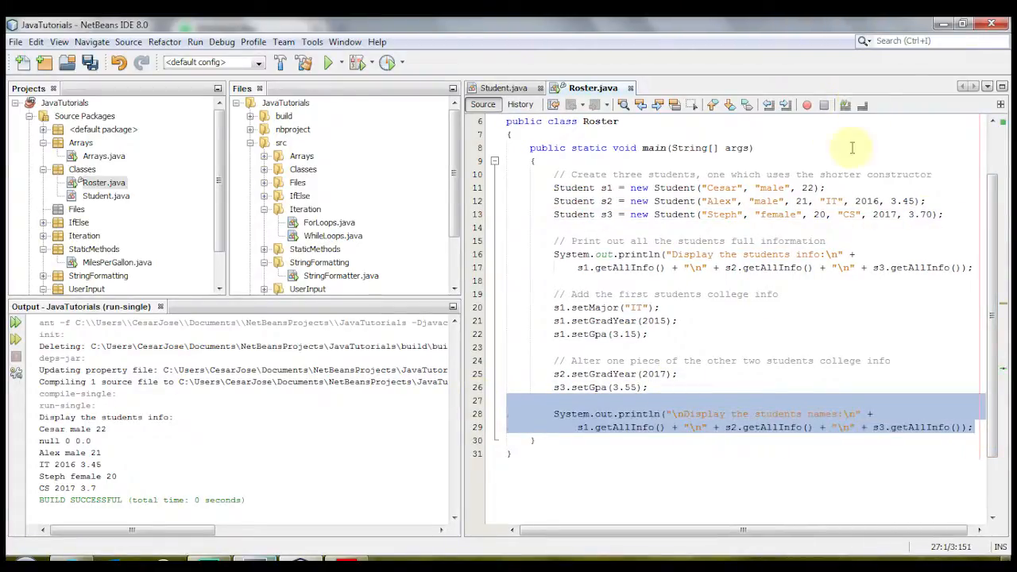
pyautogui.click(823, 414)
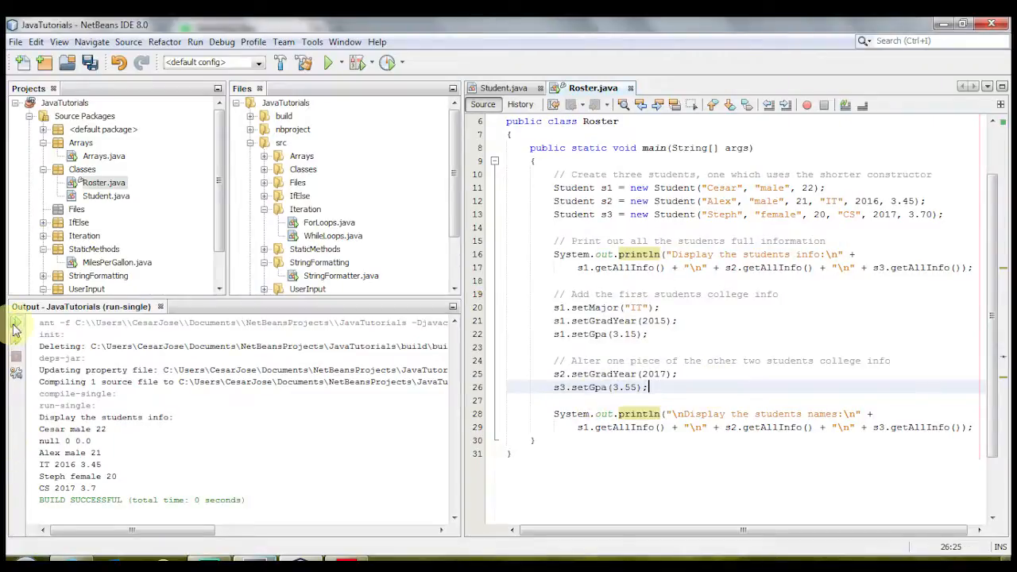
# Rerun Roster from Output, showing Cesar IT 2015 3.15, Alex 2017, Steph 3.55
pyautogui.click(16, 327)
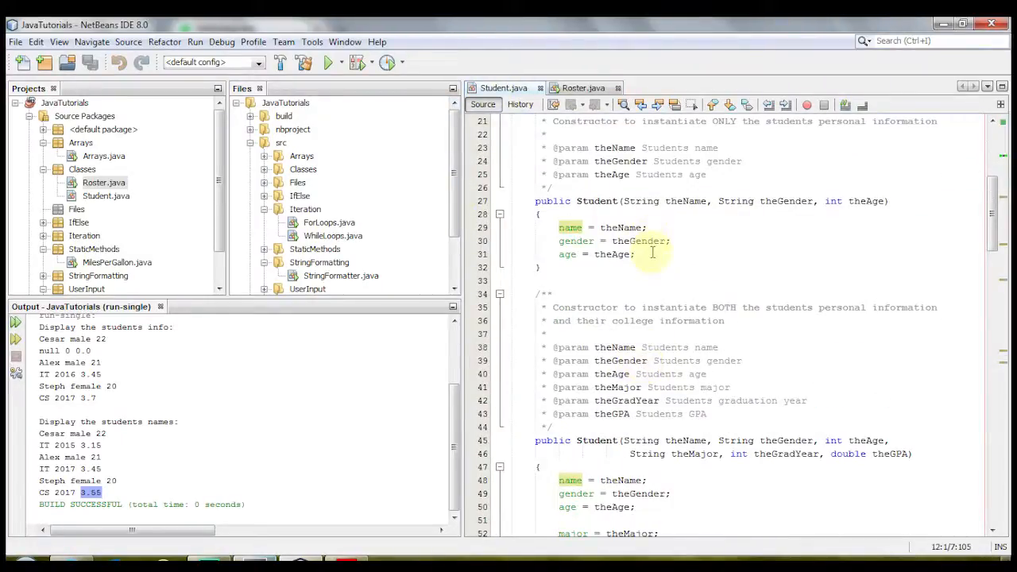
pyautogui.scroll(-3)
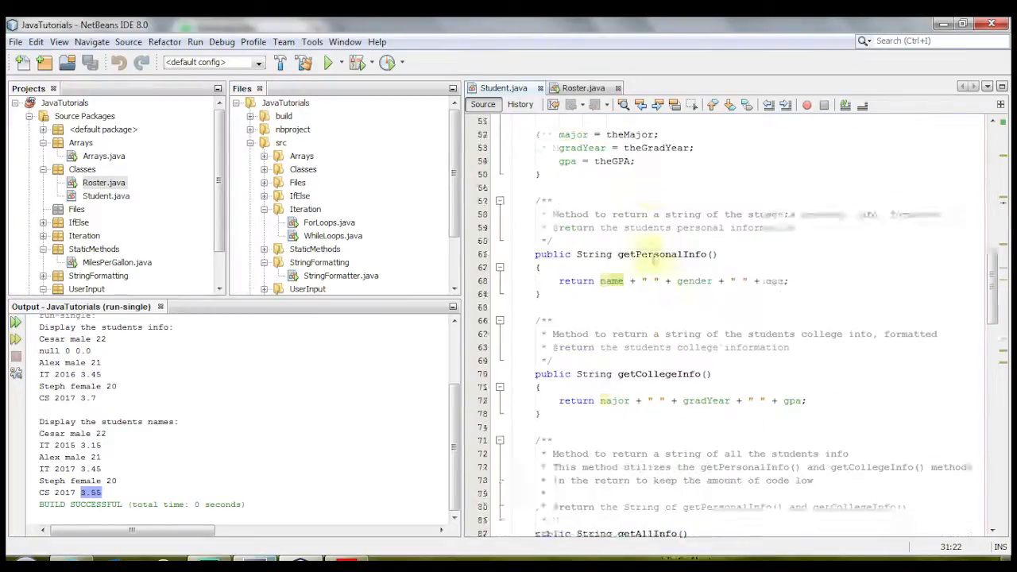